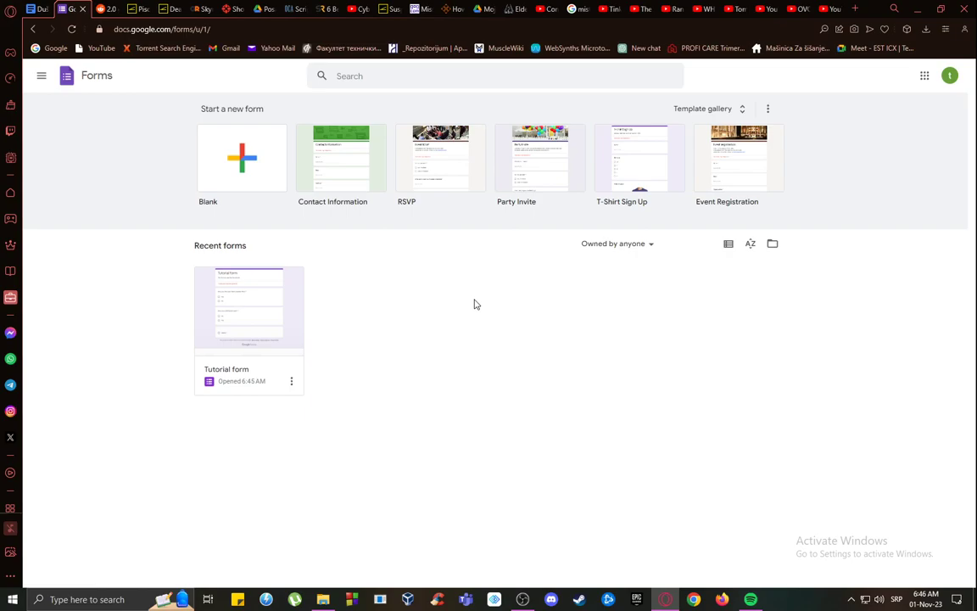
mouse_move(377, 114)
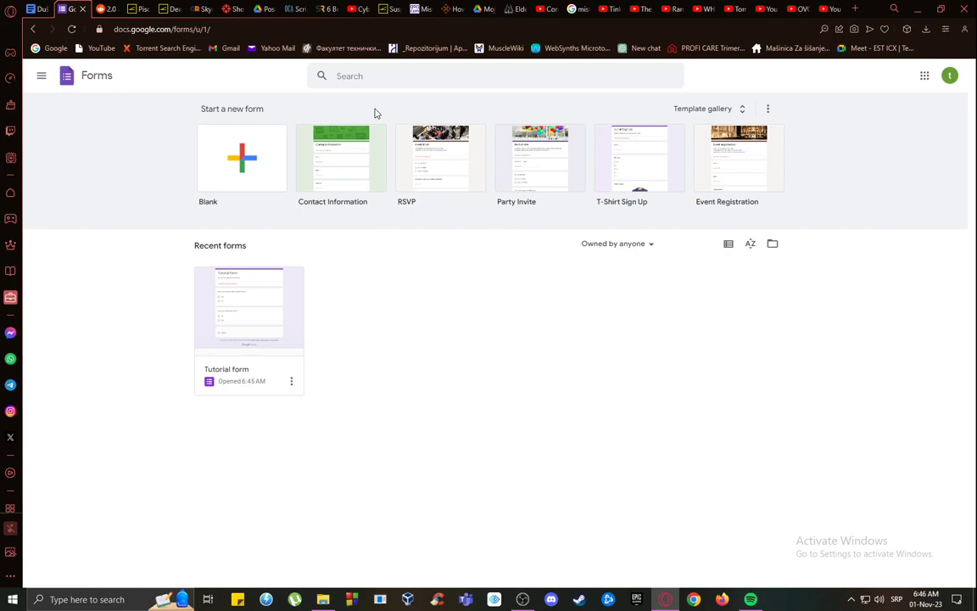
mouse_move(499, 373)
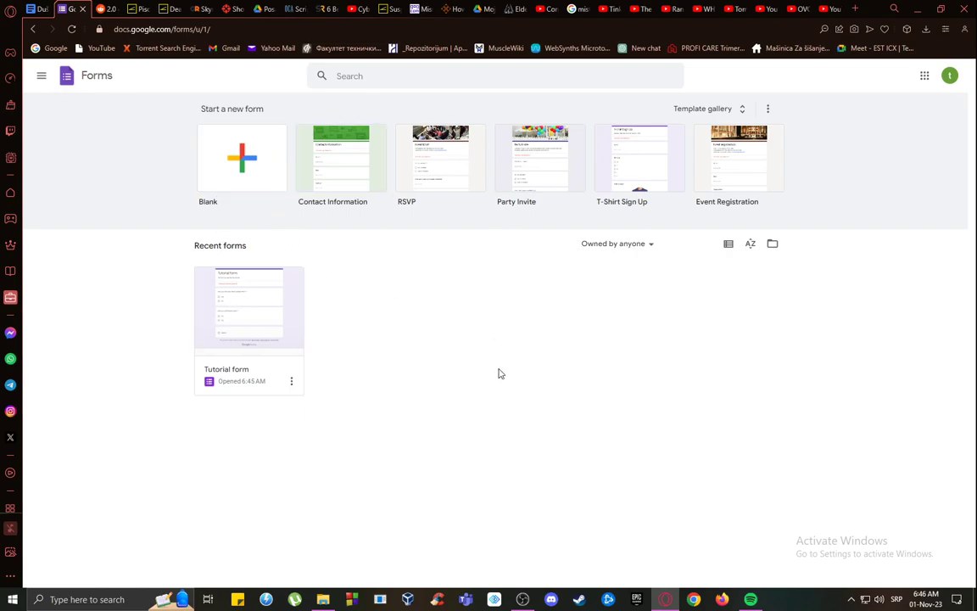
mouse_move(925, 75)
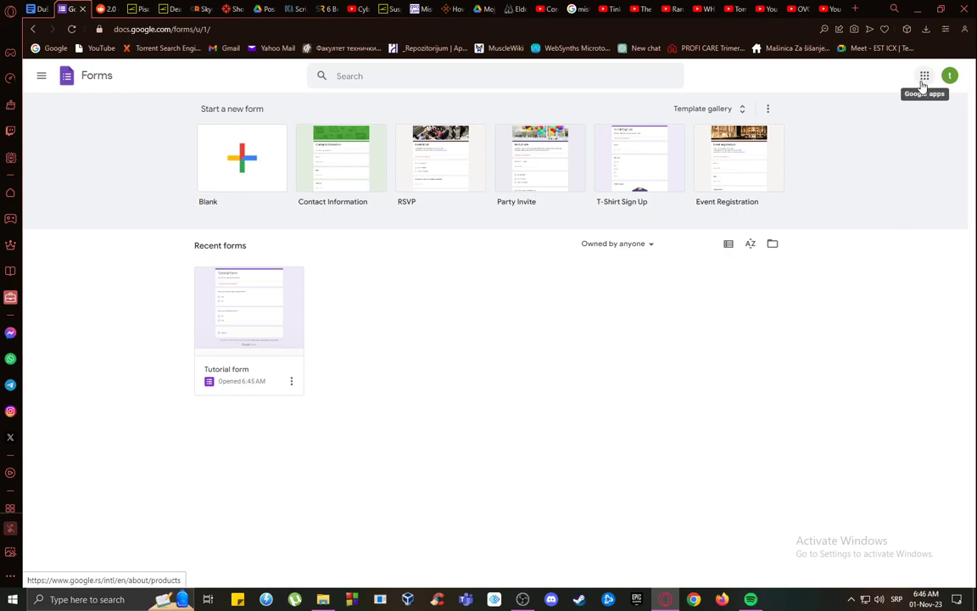
Locate and open the Tutorial form from the Google apps list
left_click(925, 75)
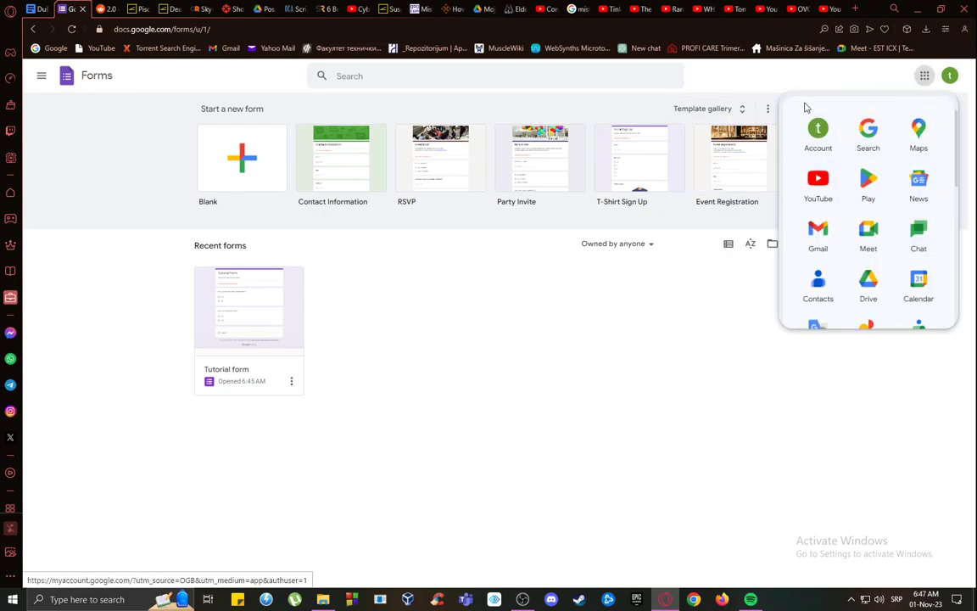
mouse_move(959, 146)
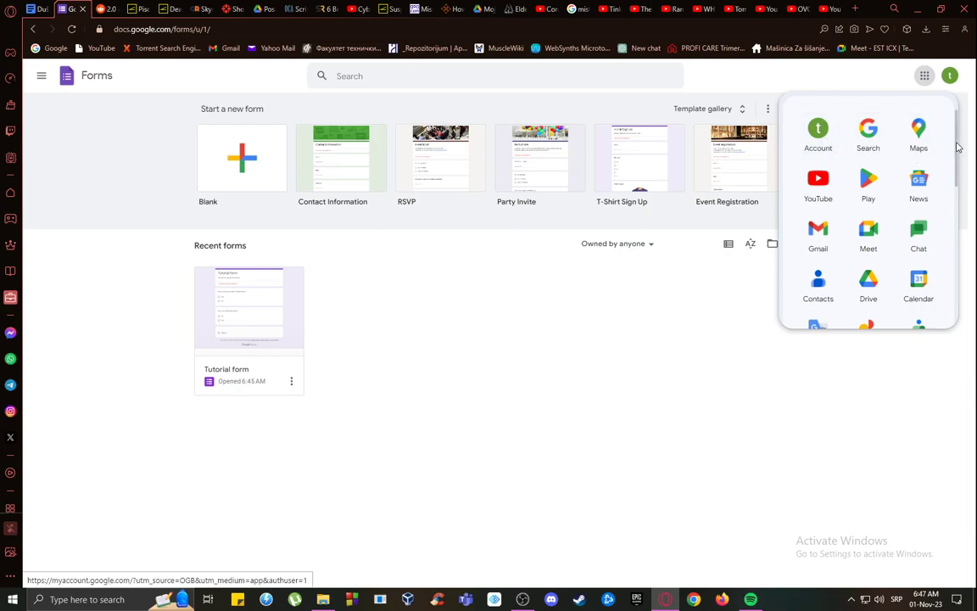
scroll("down", 3)
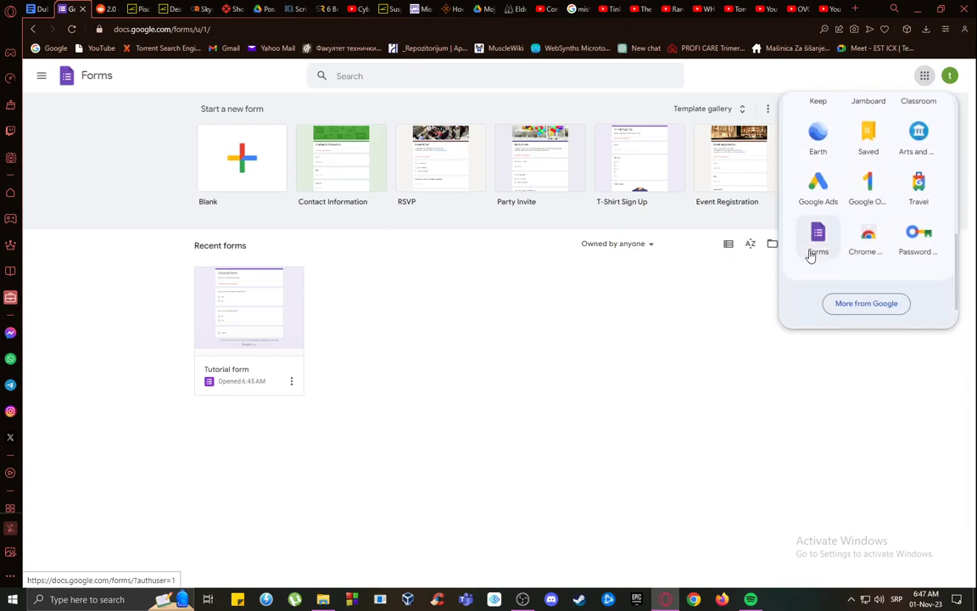
mouse_move(825, 228)
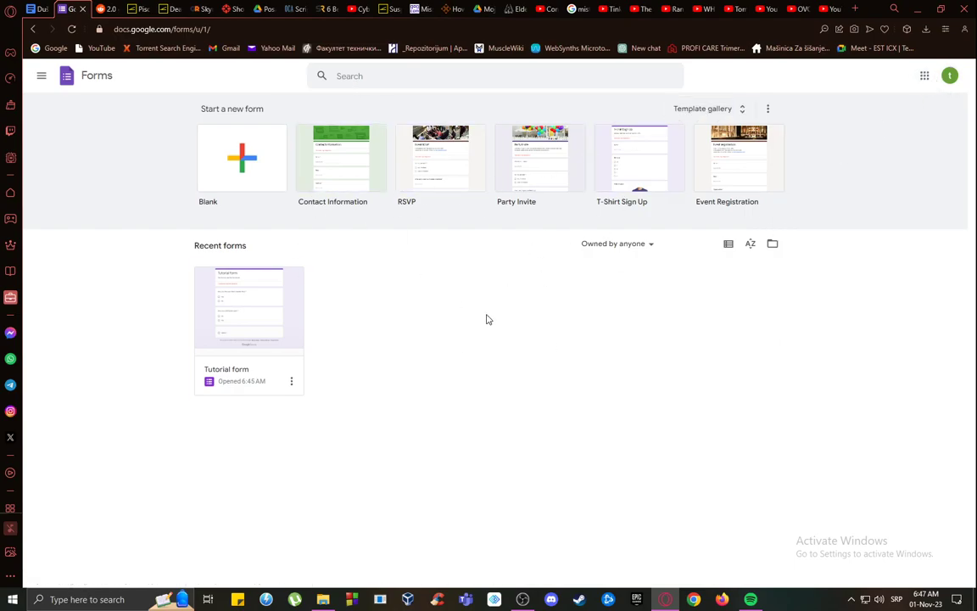
mouse_move(416, 220)
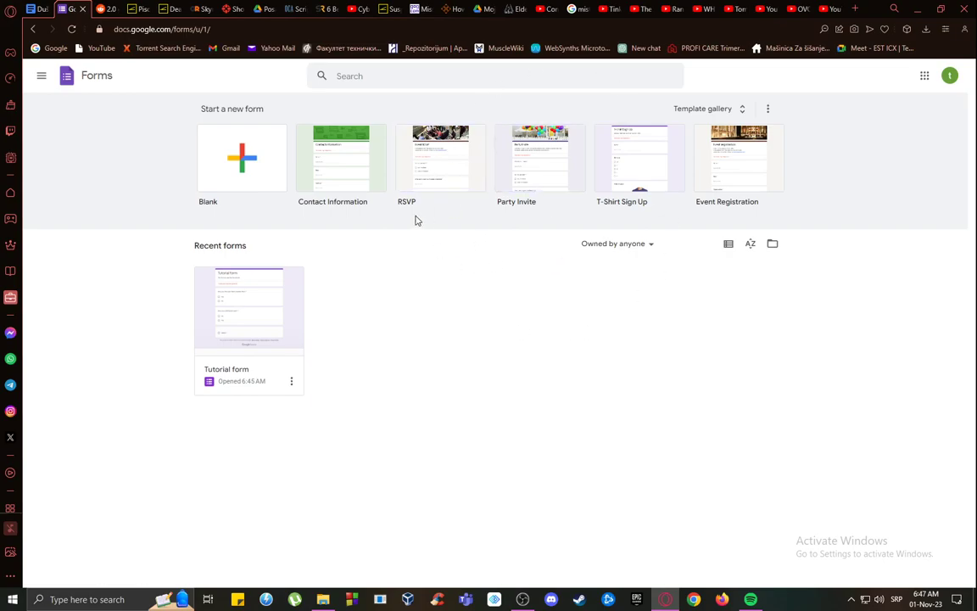
mouse_move(370, 278)
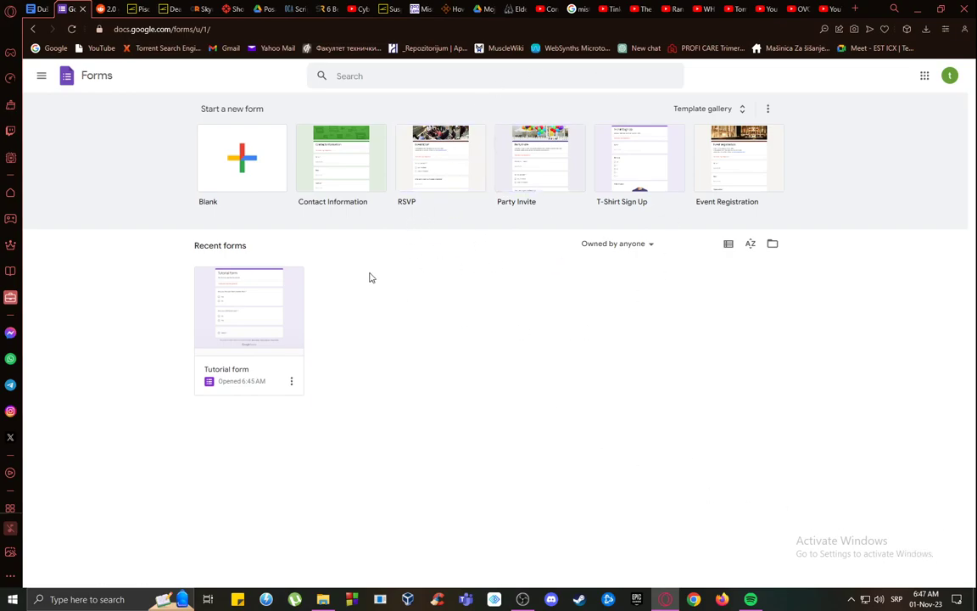
mouse_move(465, 348)
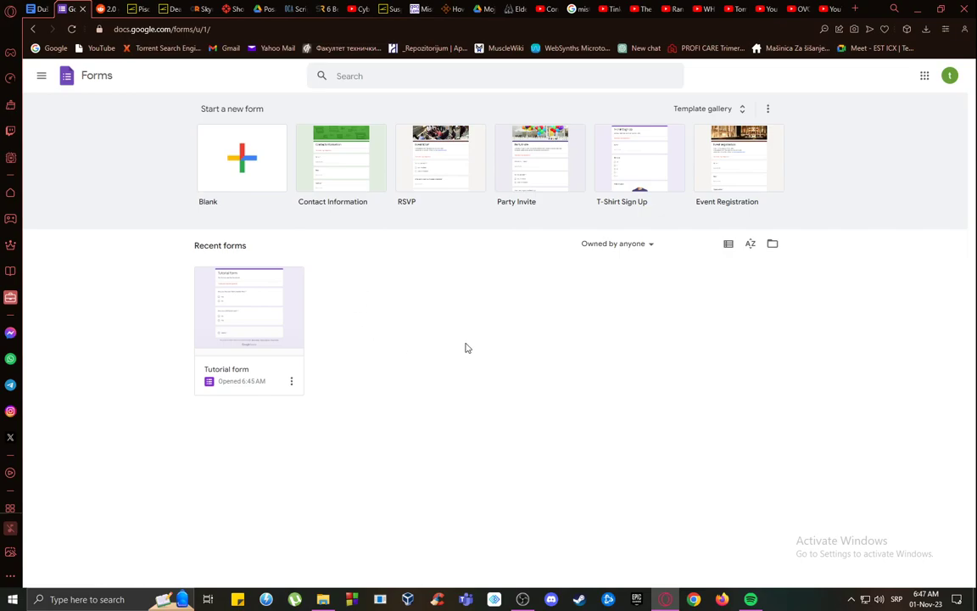
mouse_move(346, 322)
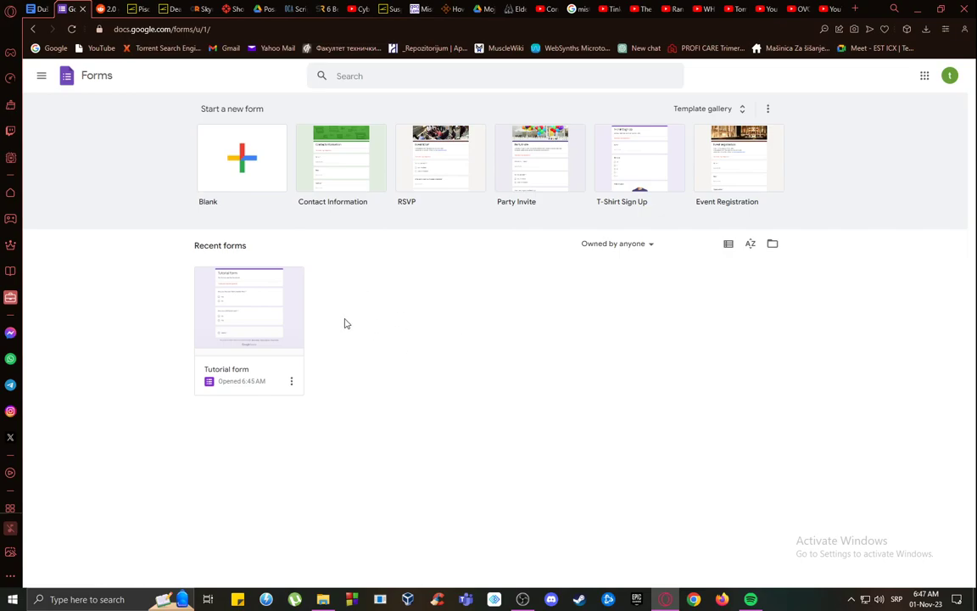
mouse_move(336, 323)
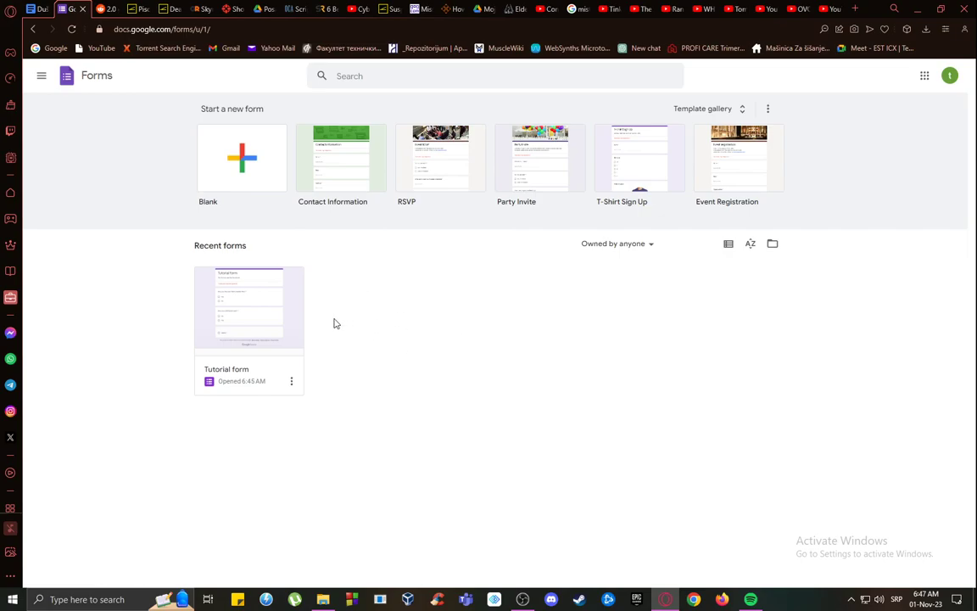
mouse_move(153, 326)
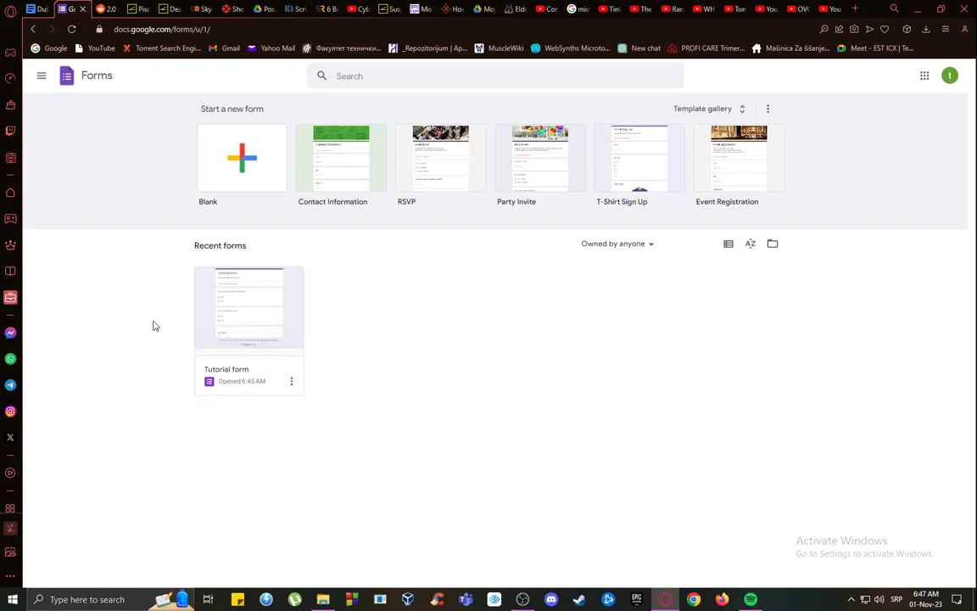
mouse_move(156, 355)
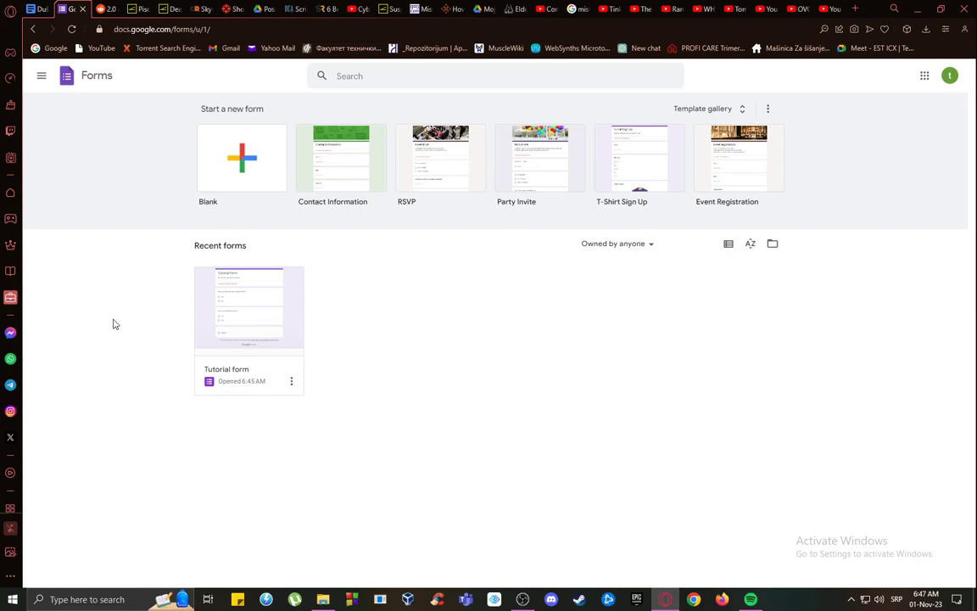
mouse_move(363, 375)
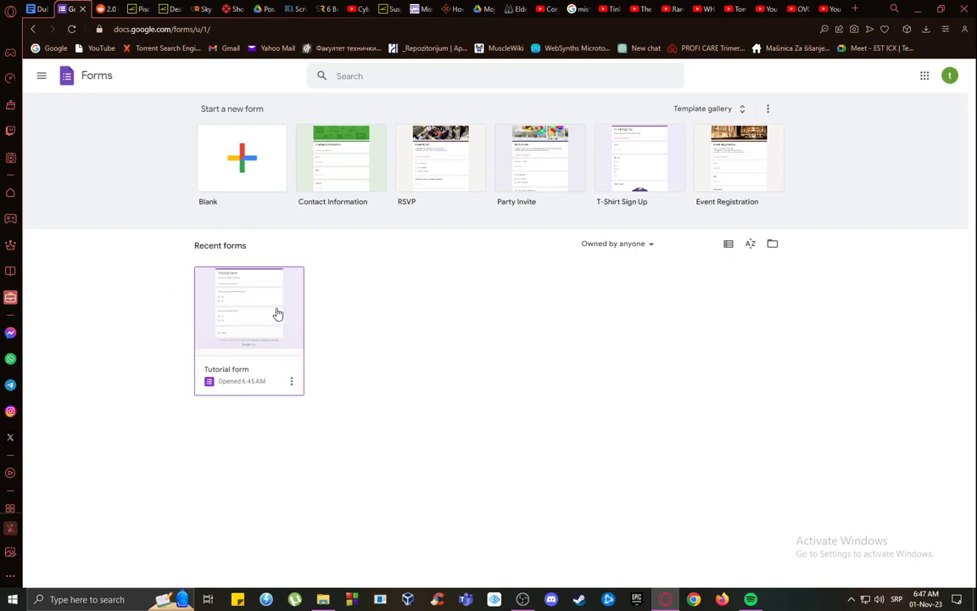
double_click(248, 307)
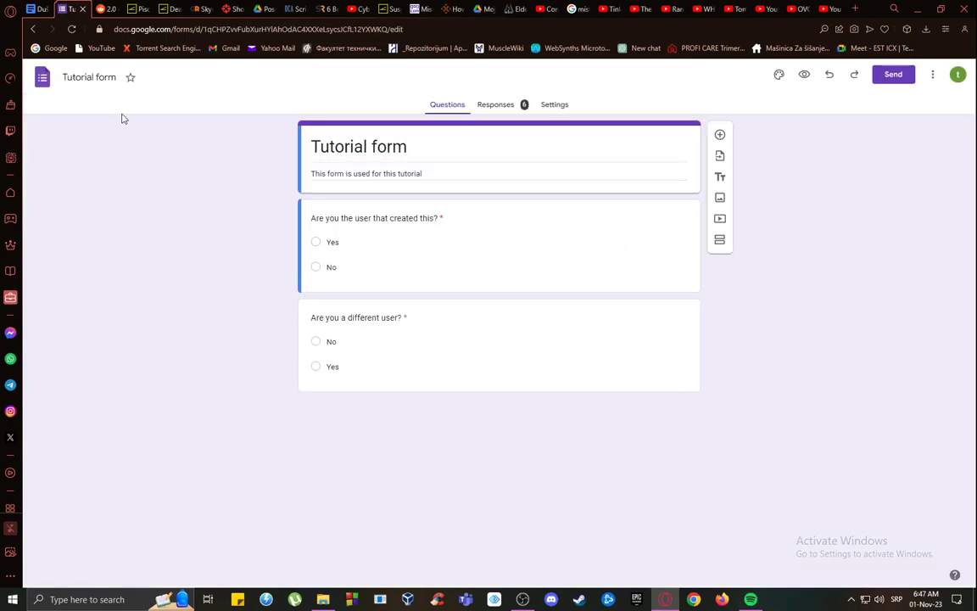
Leave the title and second question unchanged and go to the form's Settings page
left_click(382, 146)
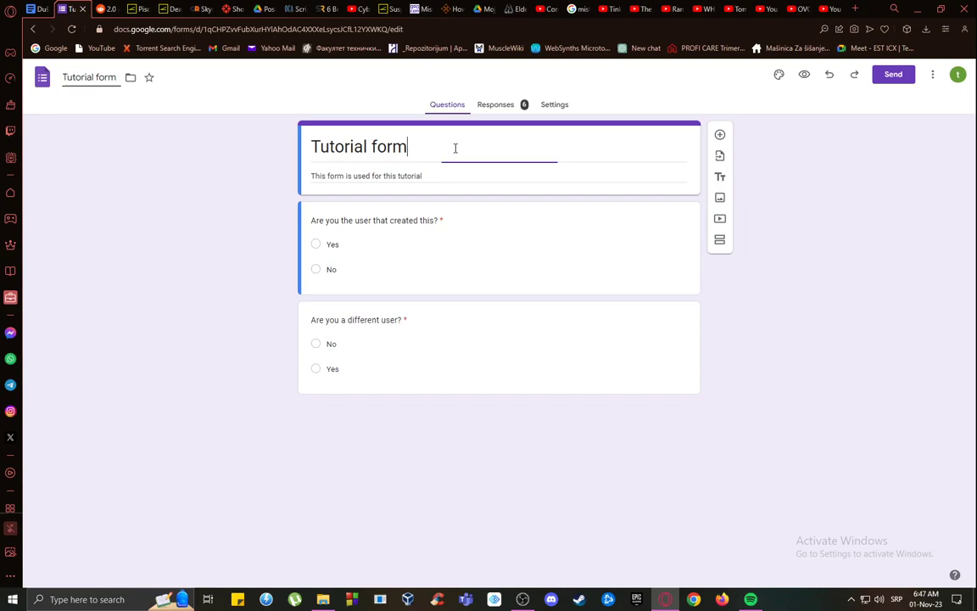
left_click(382, 225)
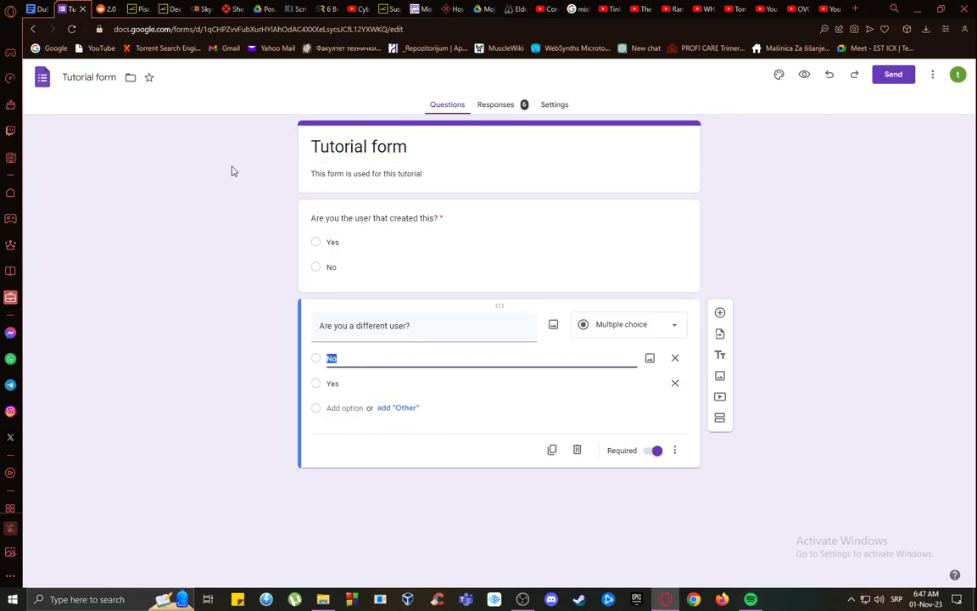
mouse_move(464, 186)
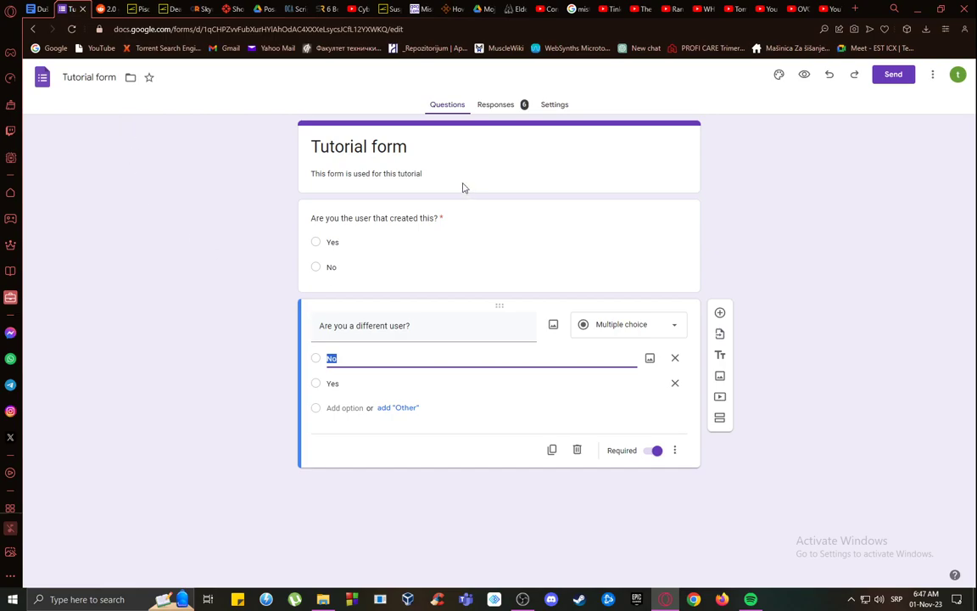
left_click(121, 179)
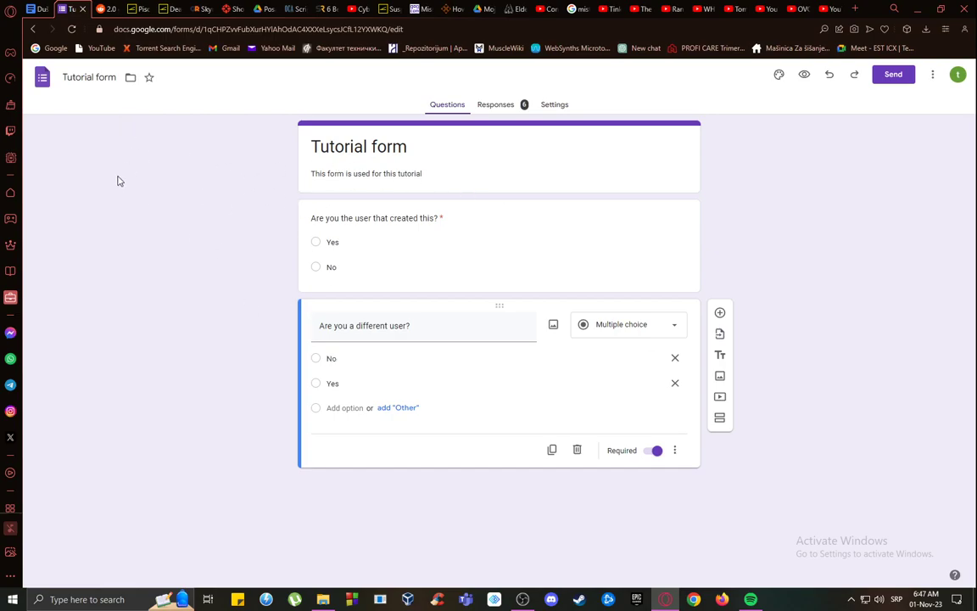
left_click(555, 105)
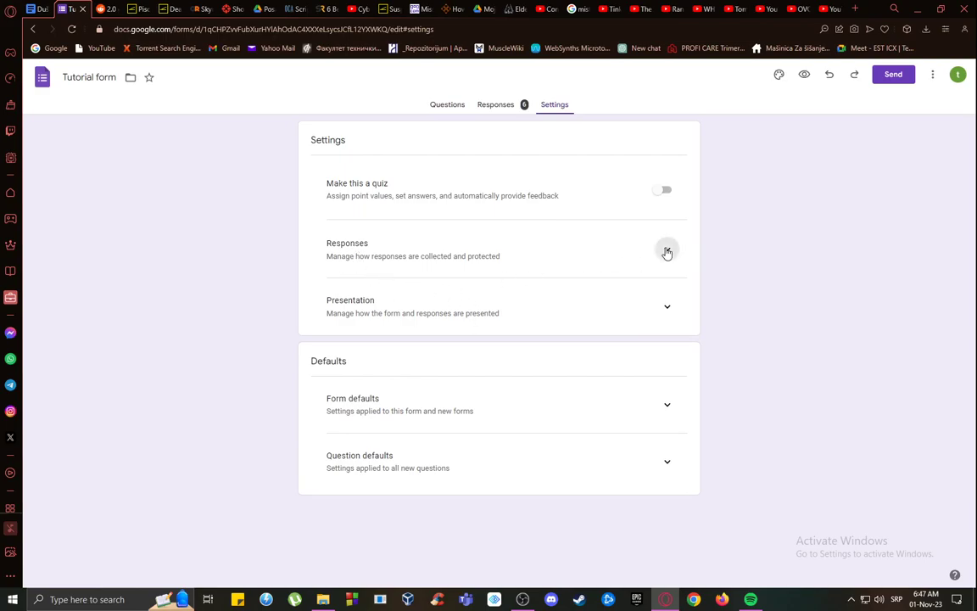
Expand Responses settings keeping 'Do not collect' for email addresses, then bring up Send options
left_click(667, 253)
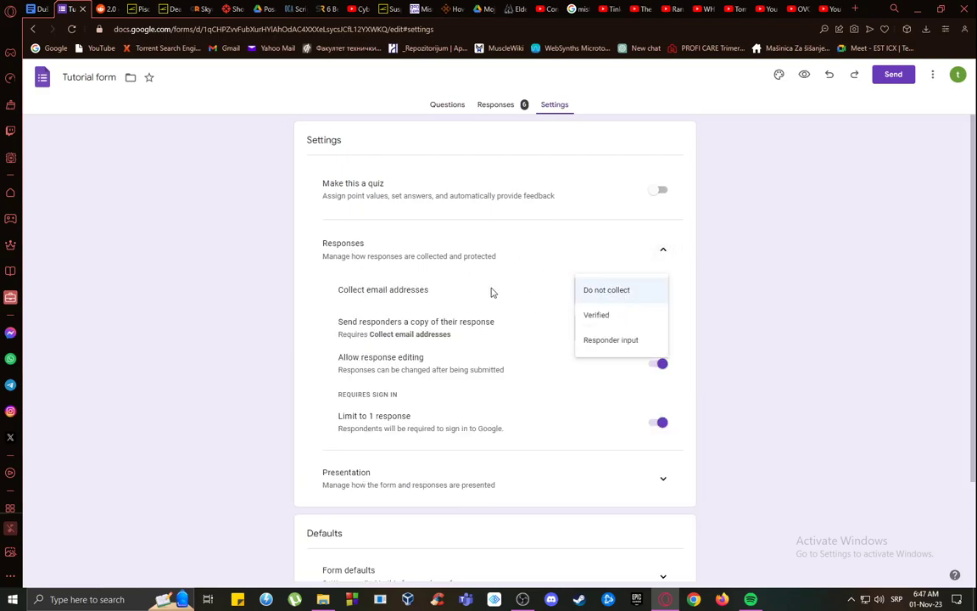
left_click(607, 289)
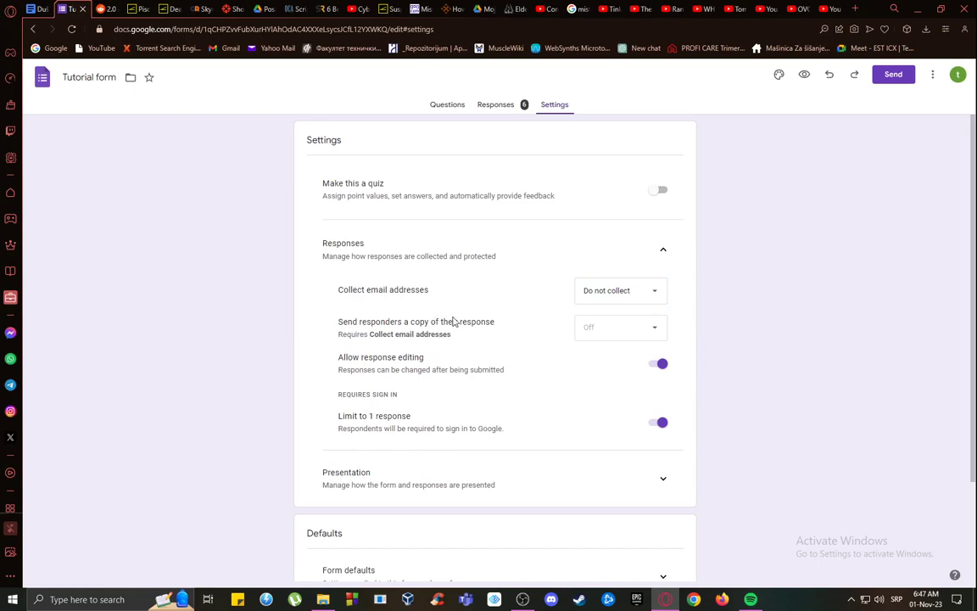
scroll("down", 3)
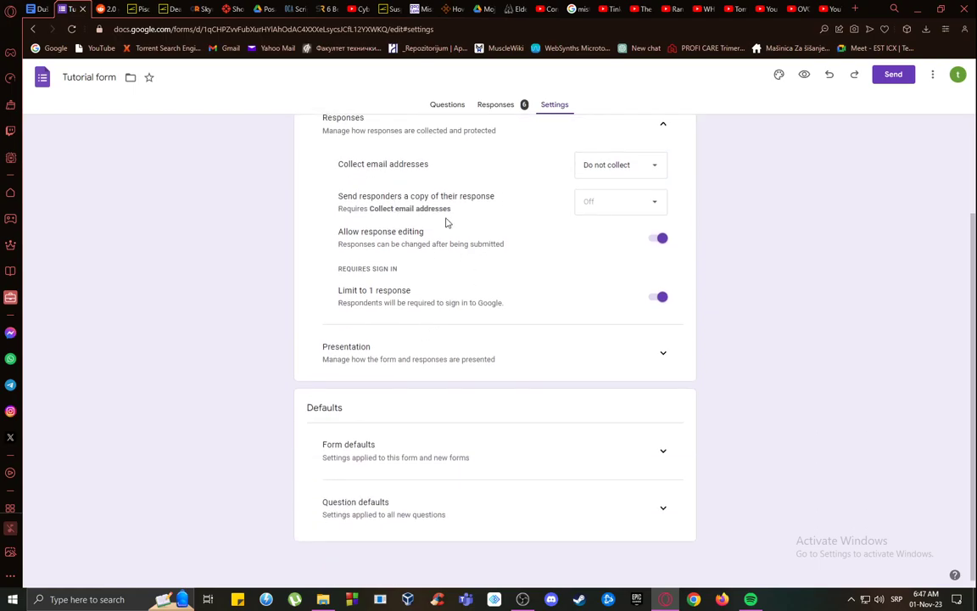
mouse_move(366, 241)
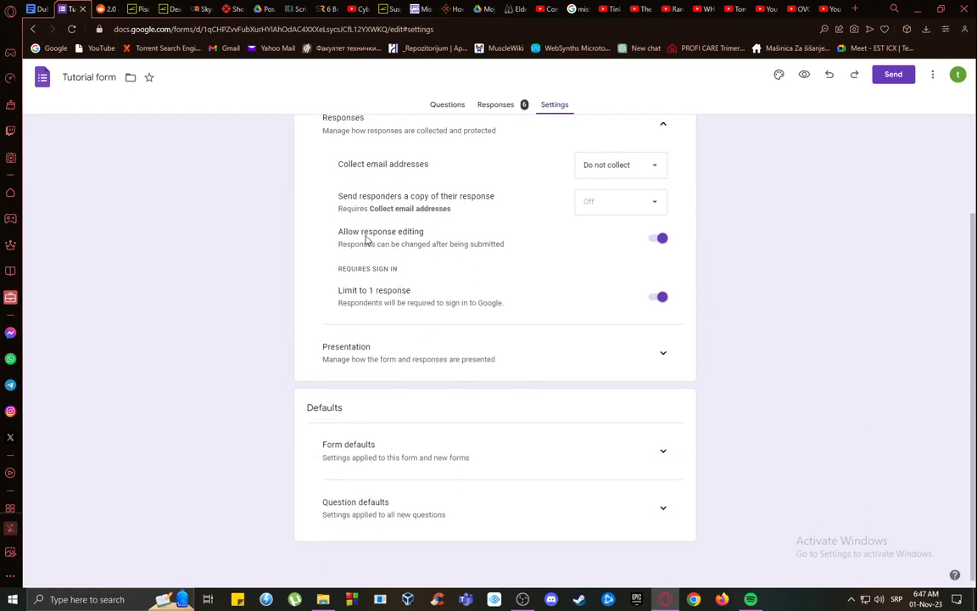
left_click(892, 75)
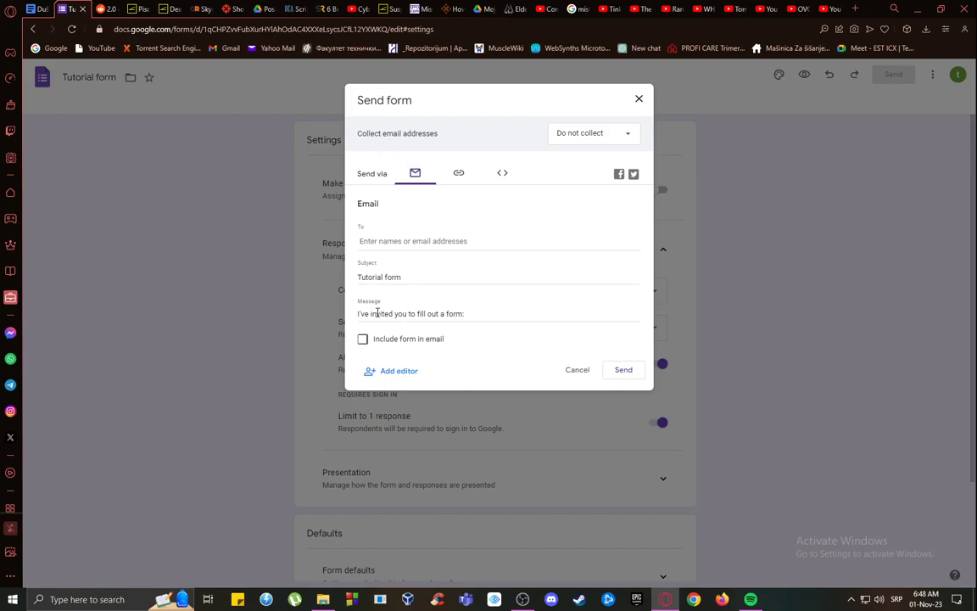
mouse_move(440, 235)
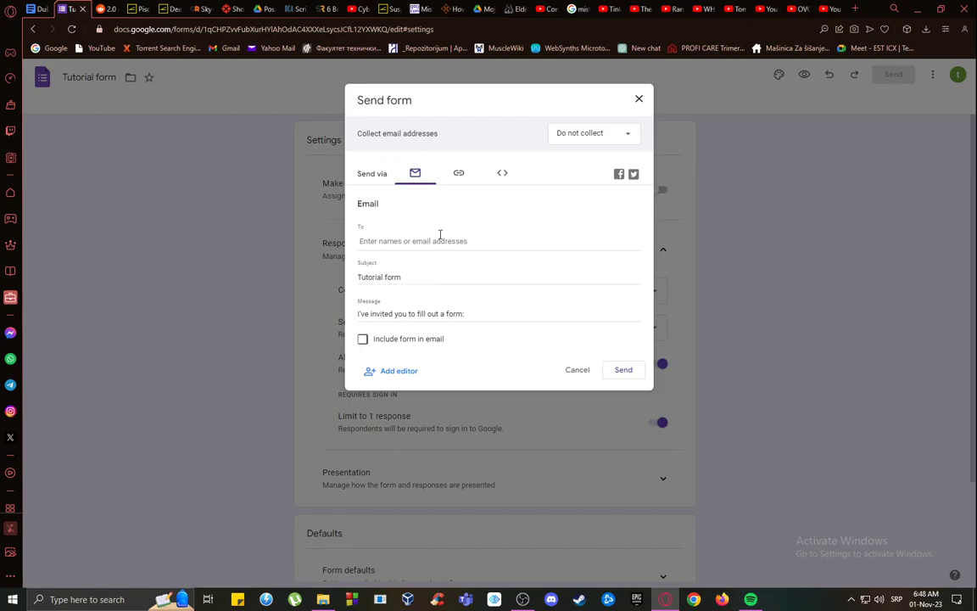
mouse_move(425, 231)
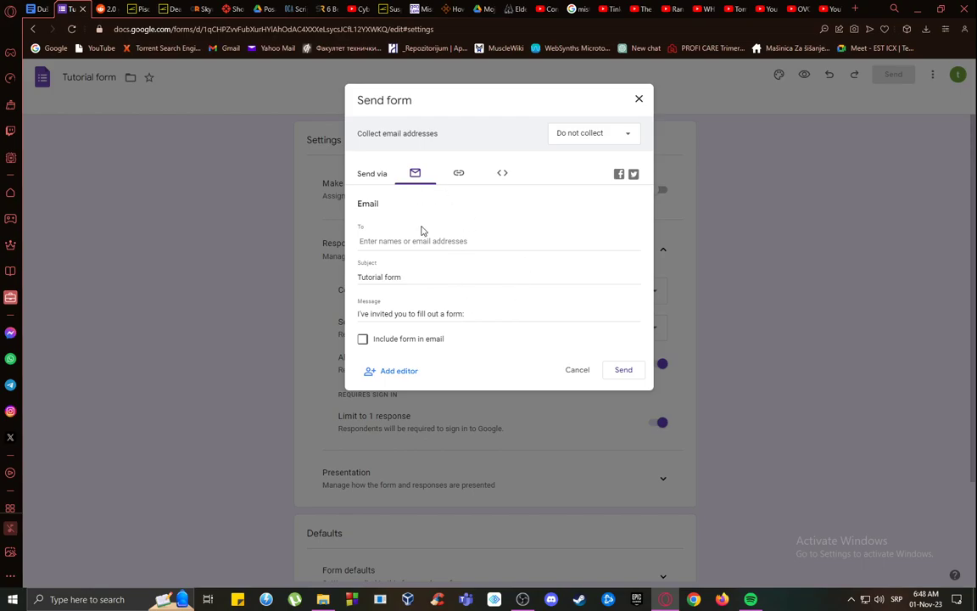
left_click(638, 99)
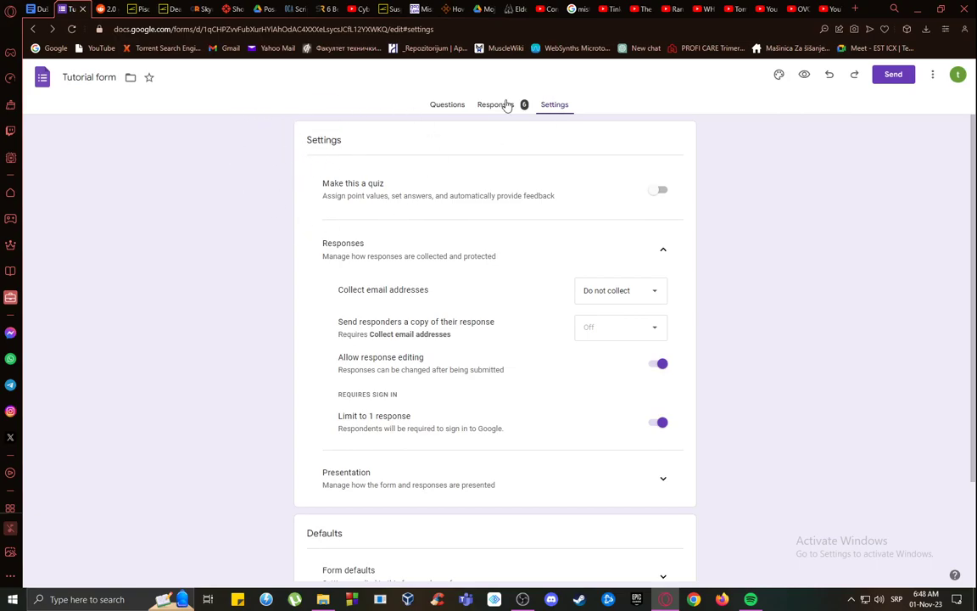
View the form's 6 responses individually, then grouped by question
left_click(495, 105)
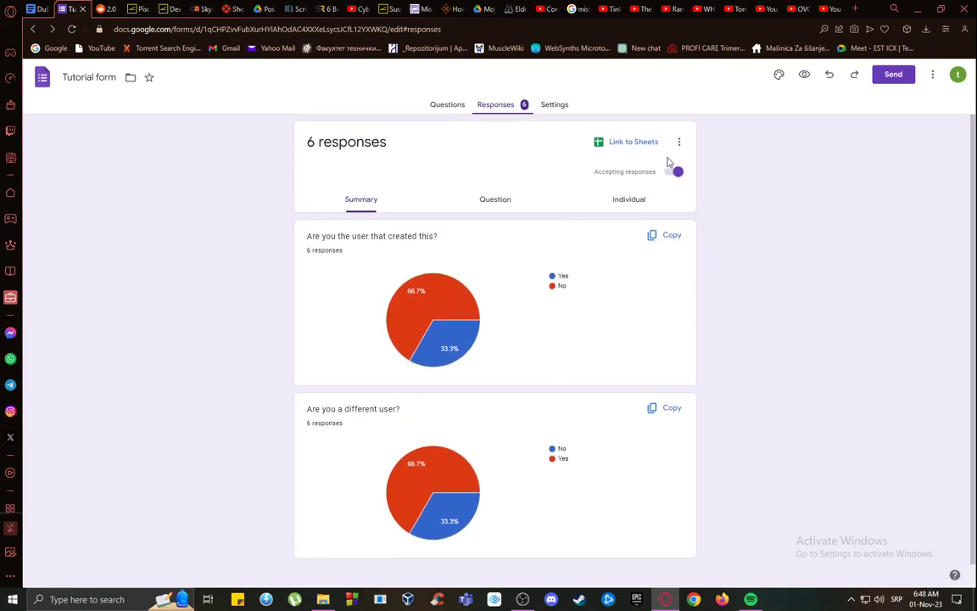
left_click(628, 198)
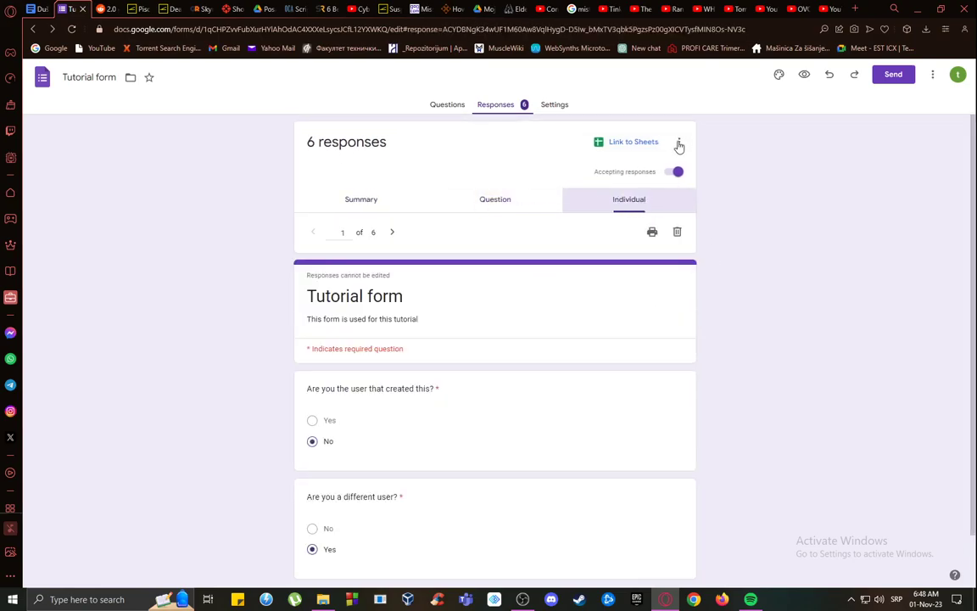
left_click(499, 199)
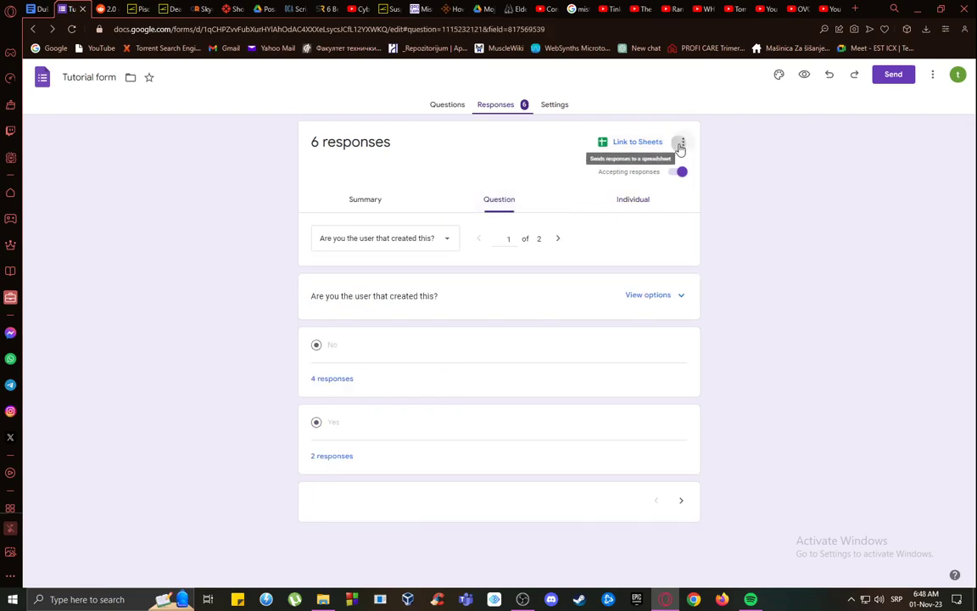
Bring up the responses three-dot menu with the email notifications option
left_click(682, 142)
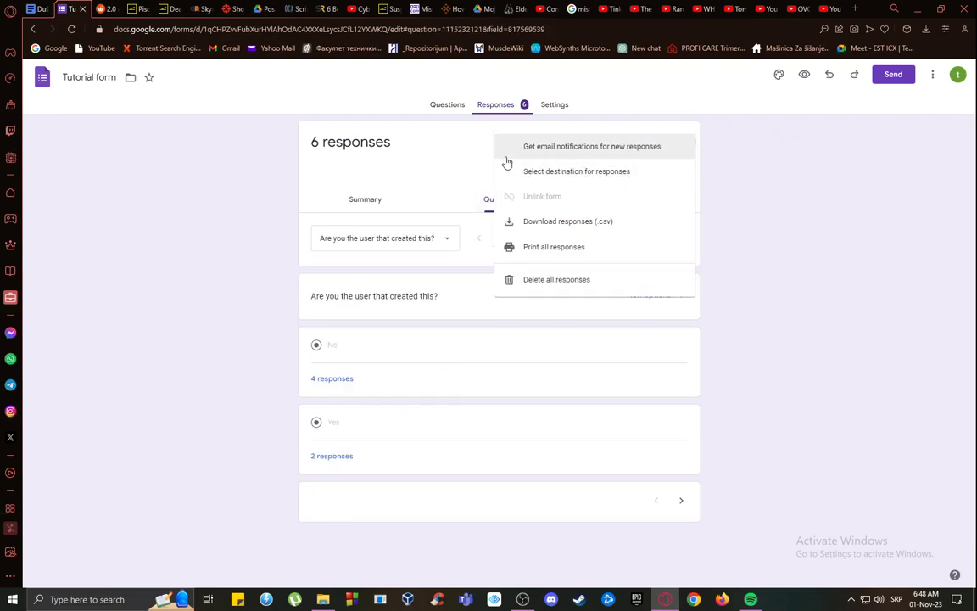
mouse_move(560, 160)
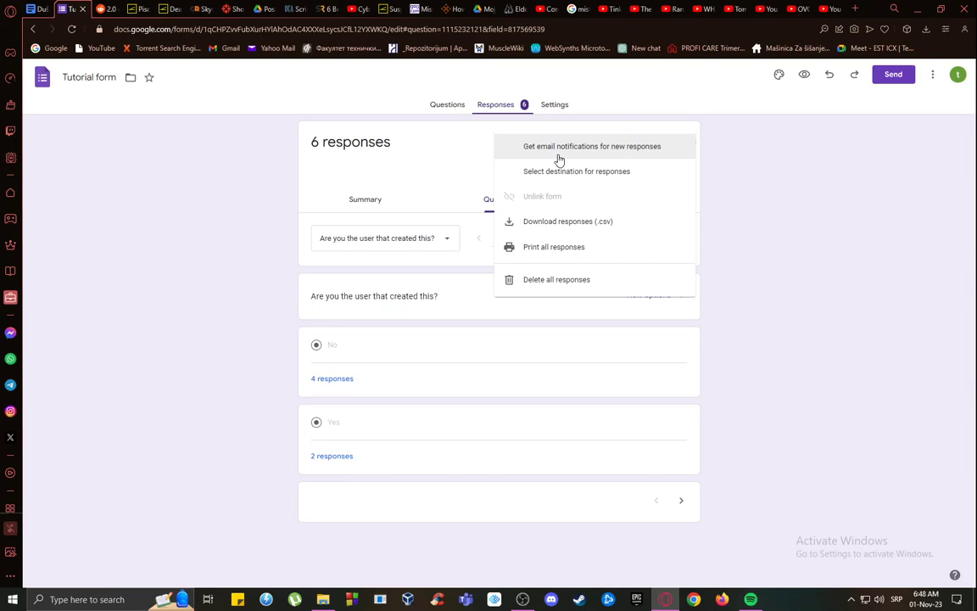
mouse_move(568, 151)
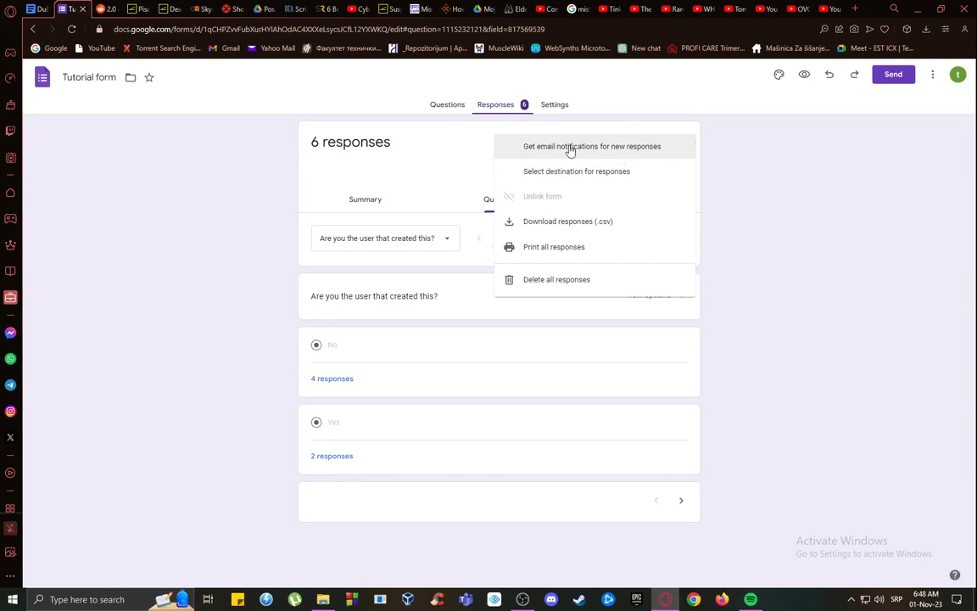
mouse_move(163, 200)
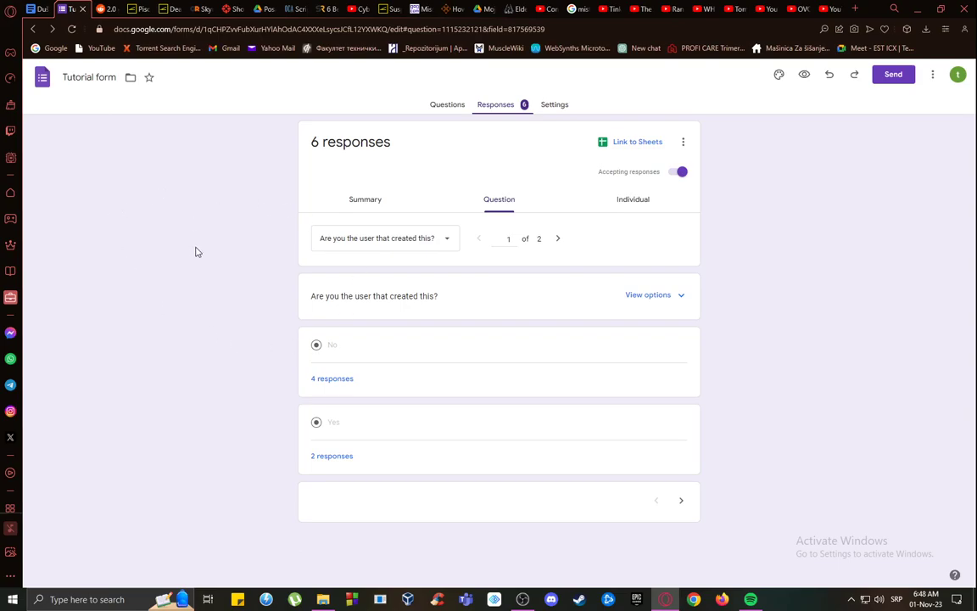
mouse_move(156, 332)
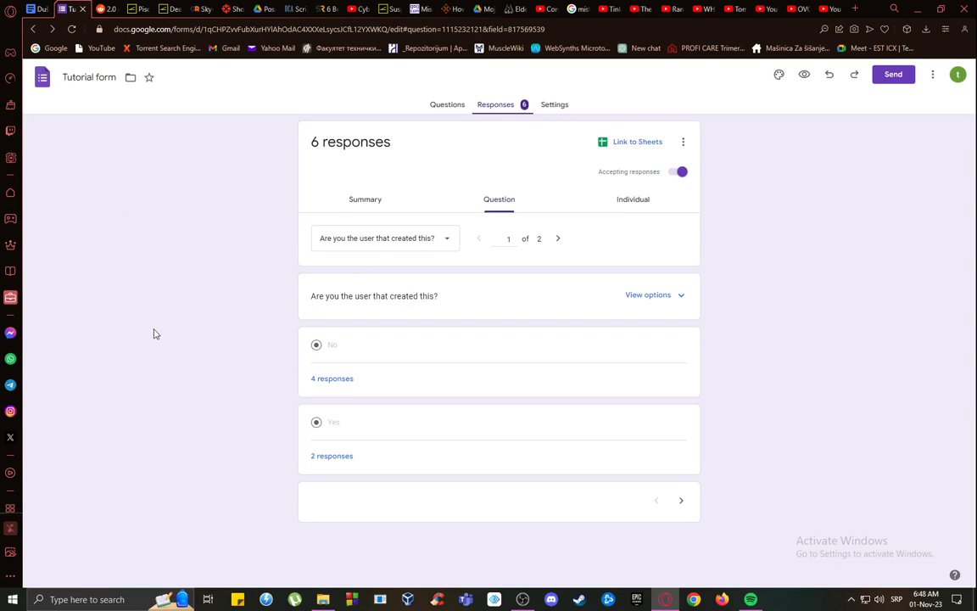
mouse_move(142, 357)
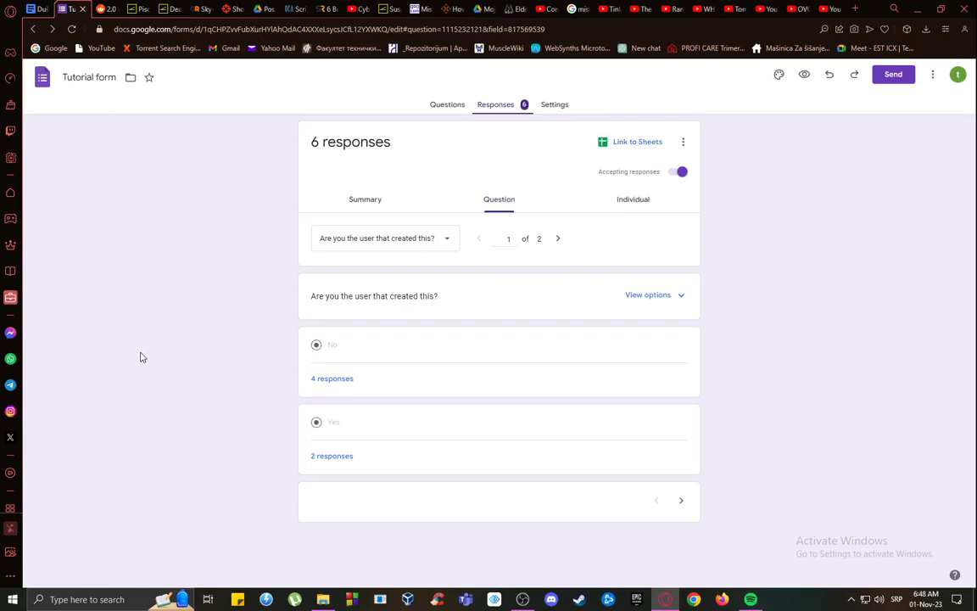